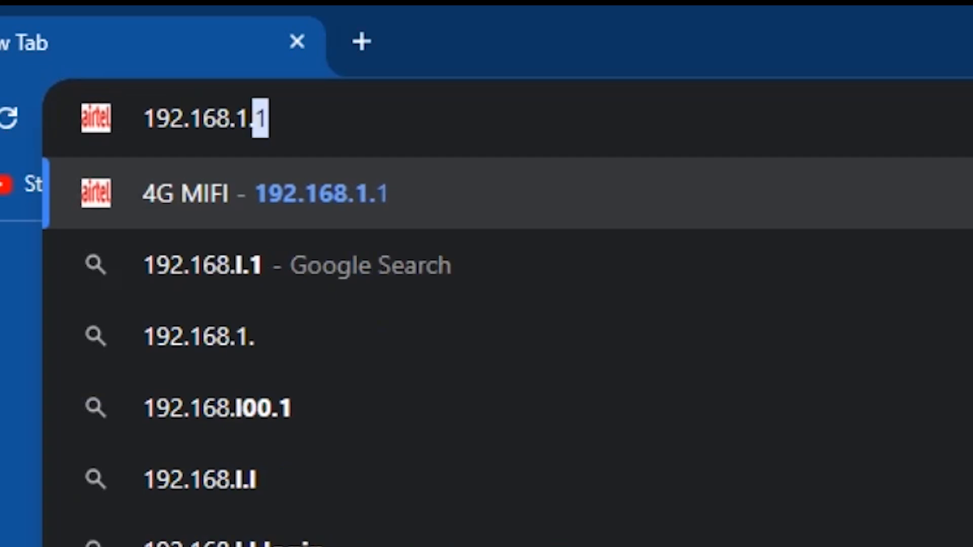
# Go to 192.168.1.1 and begin entering the admin login password.
pyautogui.click(249, 193)
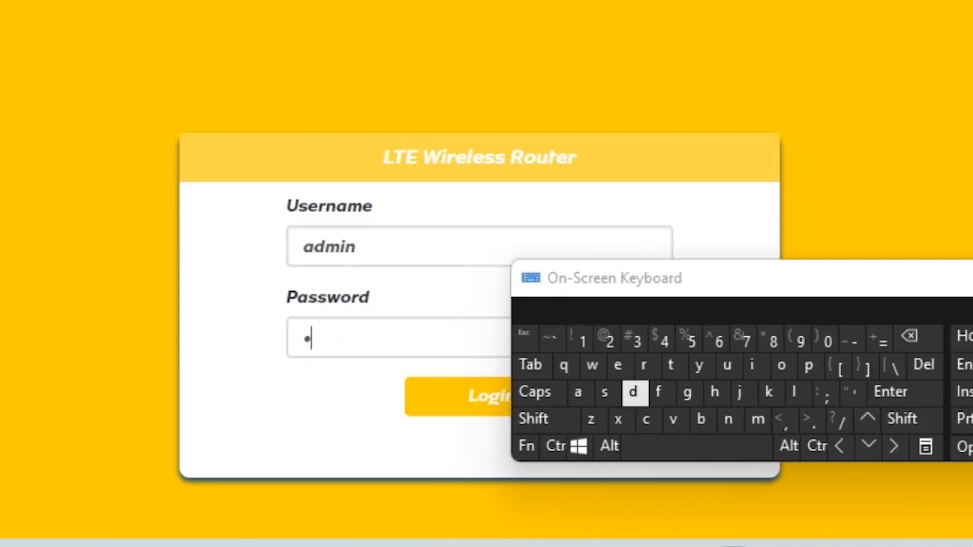
pyautogui.click(633, 391)
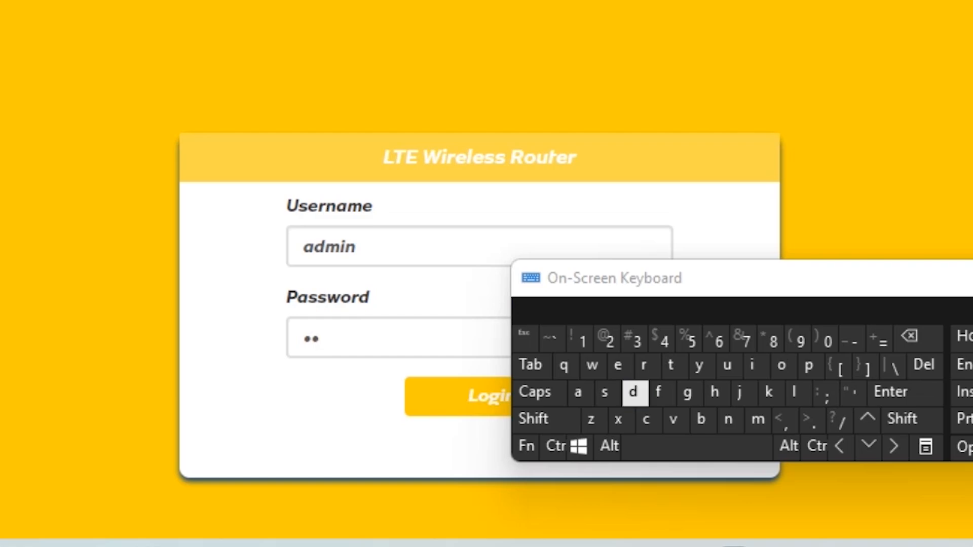
# Log in, review connected devices under Device Settings, and bring up Wi-Fi Settings.
pyautogui.click(485, 397)
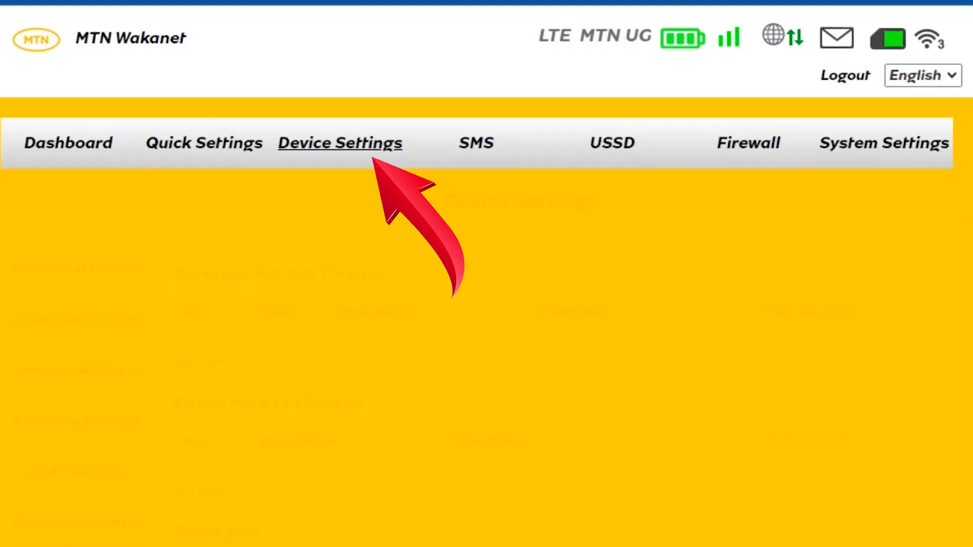
pyautogui.click(339, 143)
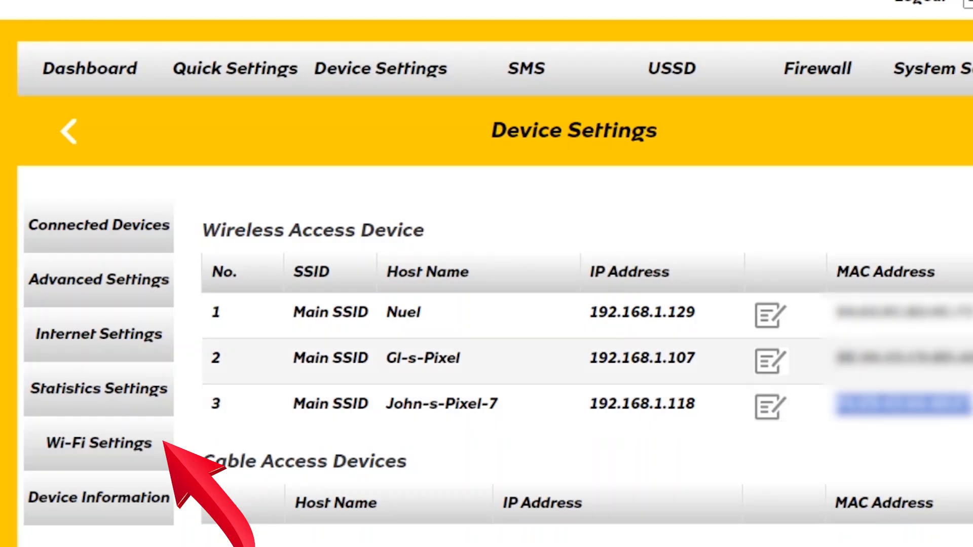
pyautogui.scroll(-3)
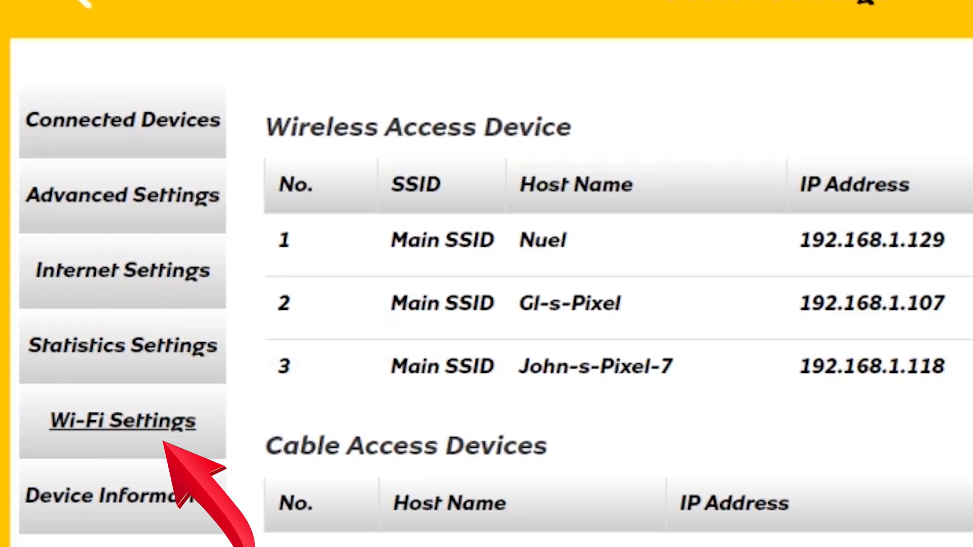
pyautogui.click(122, 420)
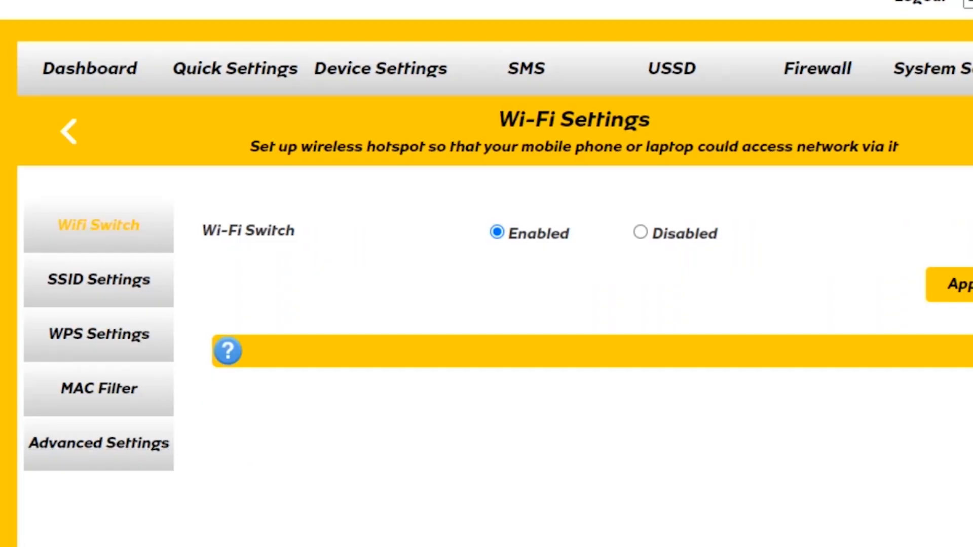
# Set MAC Filter to Black List with the device's MAC address and apply it.
pyautogui.click(99, 388)
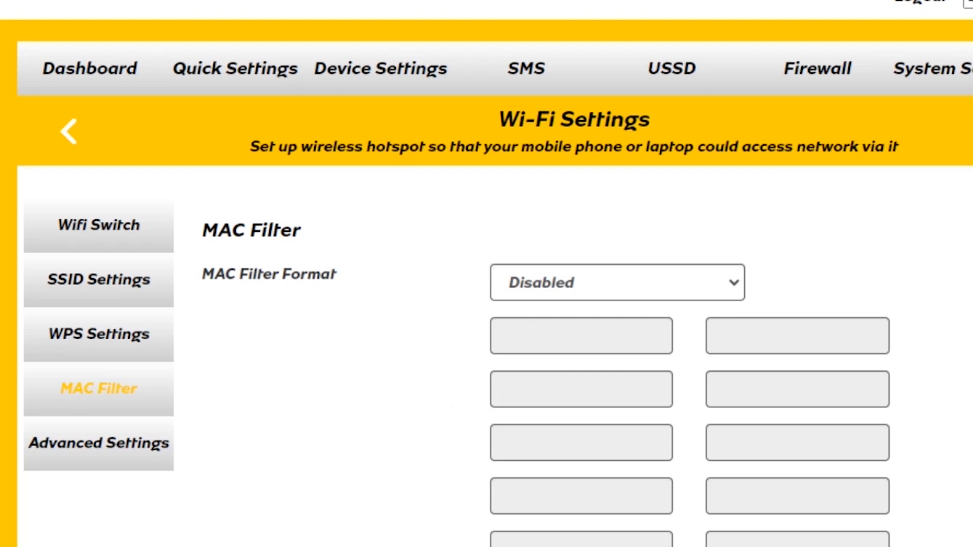
pyautogui.click(616, 283)
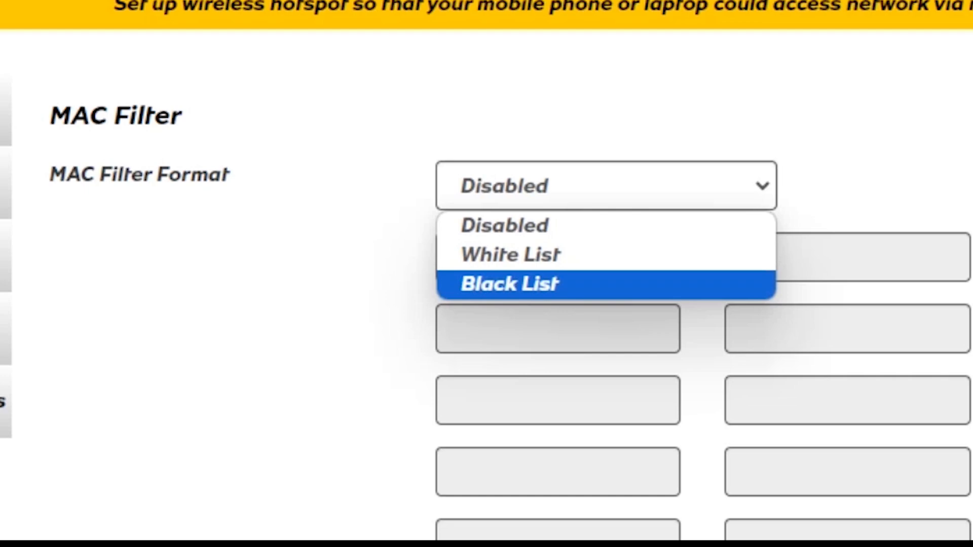
pyautogui.click(504, 225)
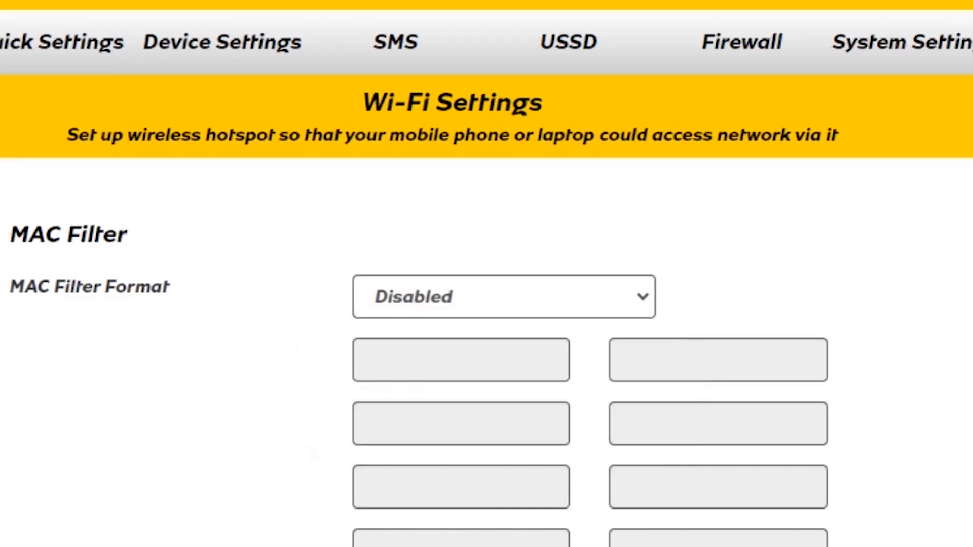
pyautogui.click(503, 296)
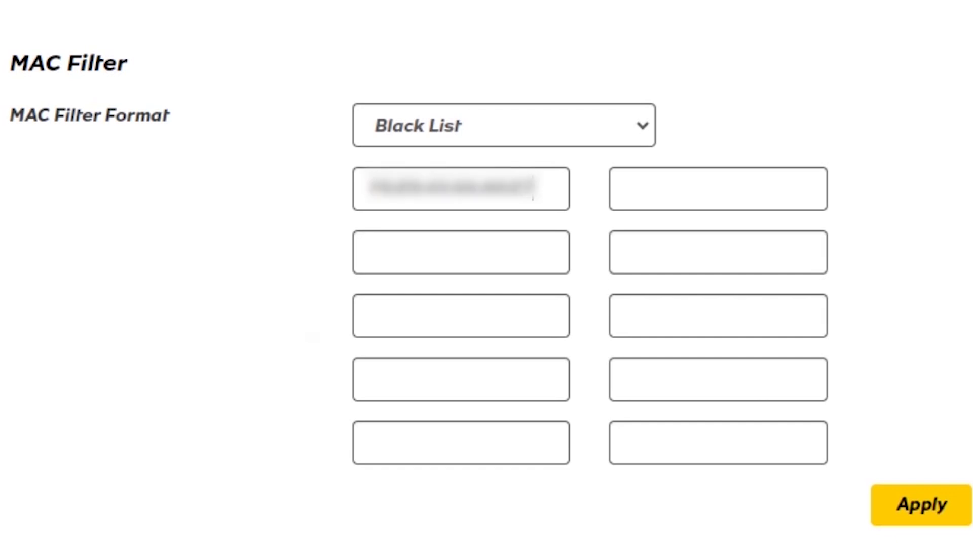
pyautogui.click(921, 505)
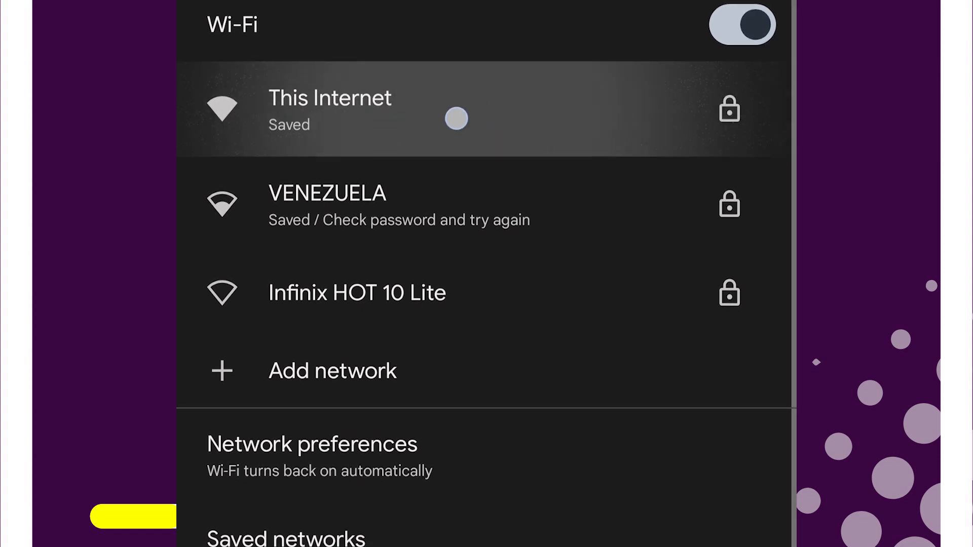
pyautogui.click(331, 110)
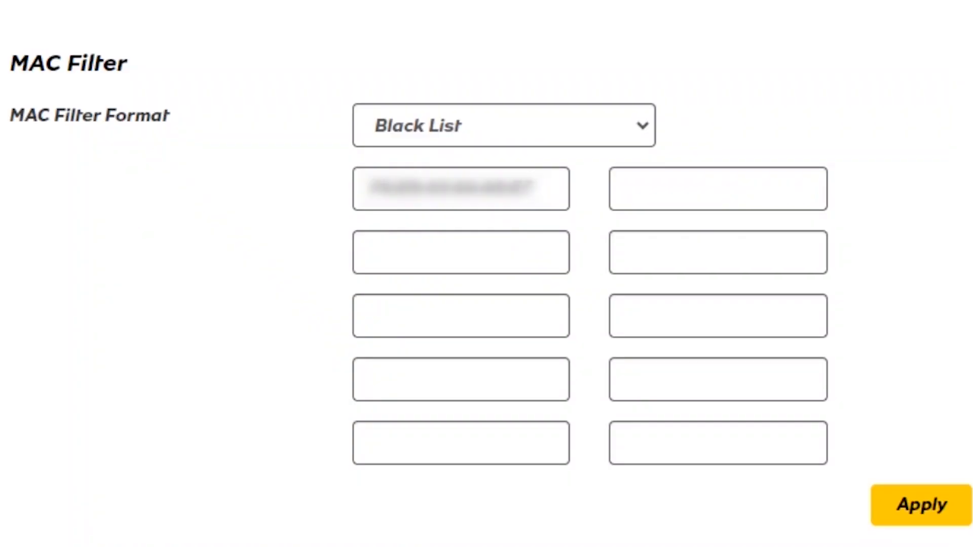
# Remove the blocked device's MAC address from the Black List.
pyautogui.click(922, 504)
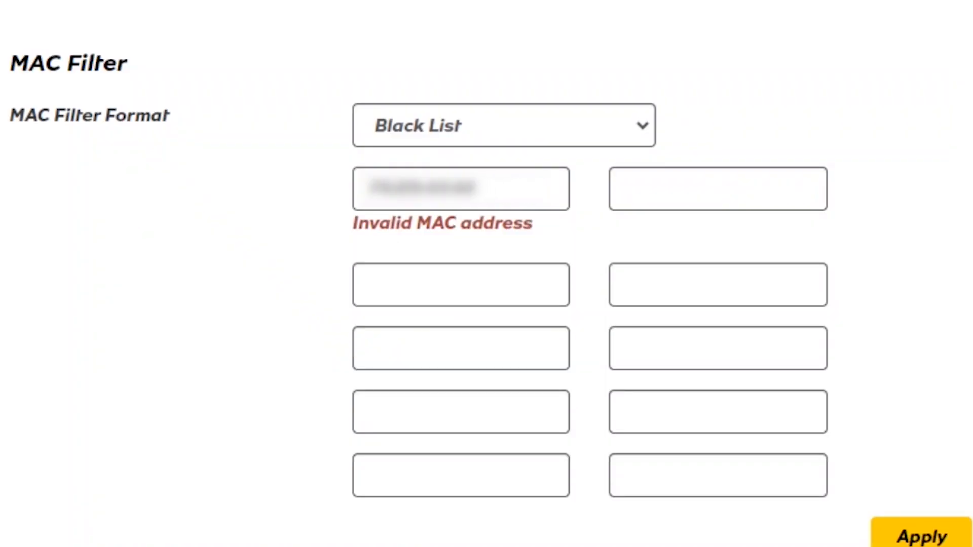
pyautogui.click(922, 505)
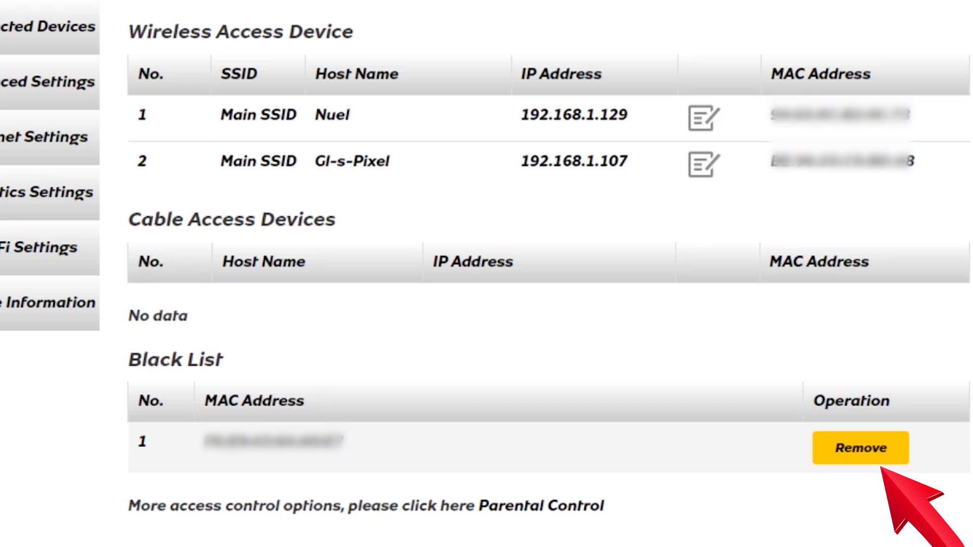
pyautogui.click(861, 447)
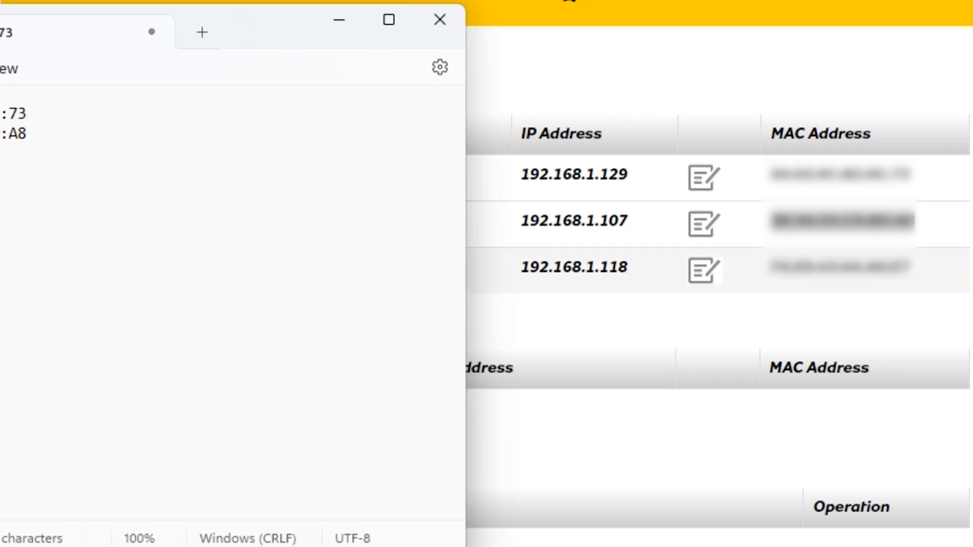
# Return to the router's MAC Filter and choose White List as the filter format.
pyautogui.click(439, 19)
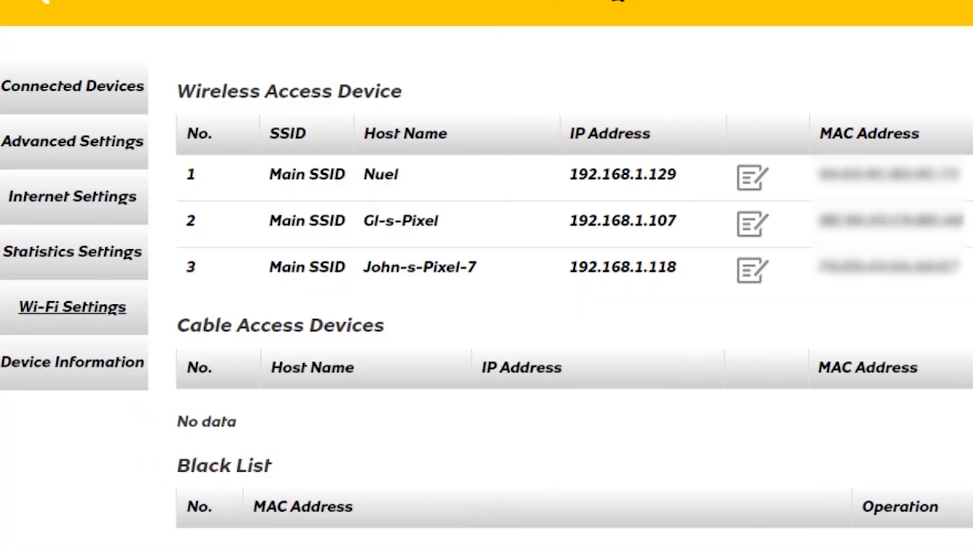
pyautogui.click(71, 306)
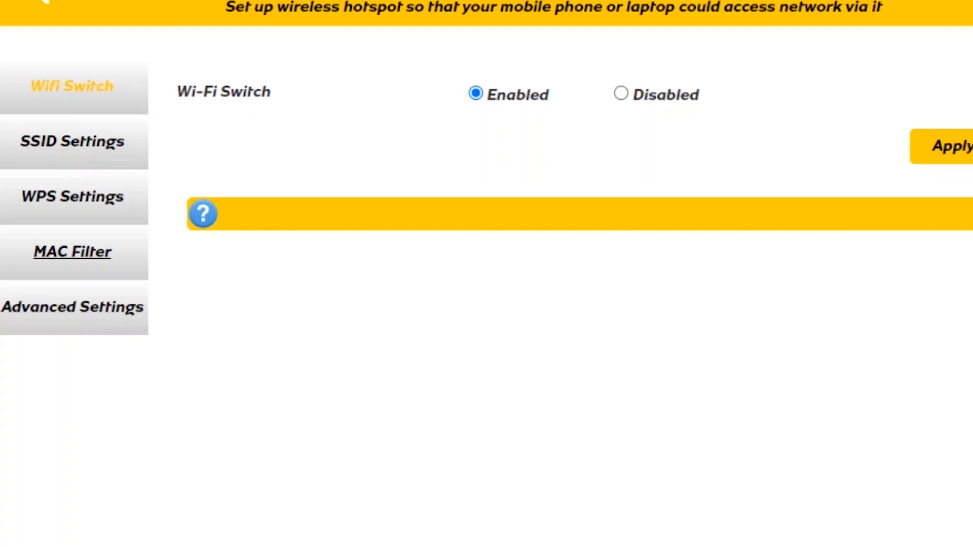
pyautogui.click(71, 252)
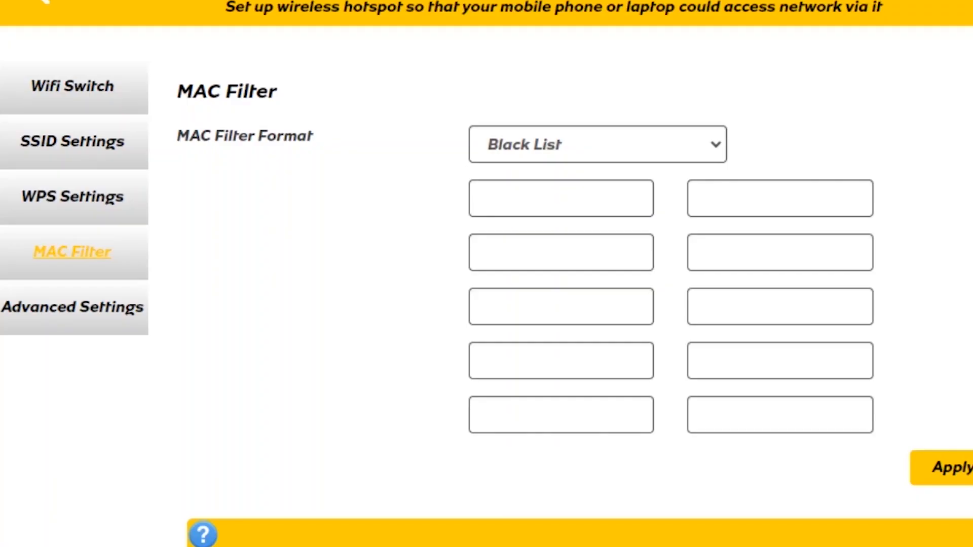
pyautogui.click(596, 143)
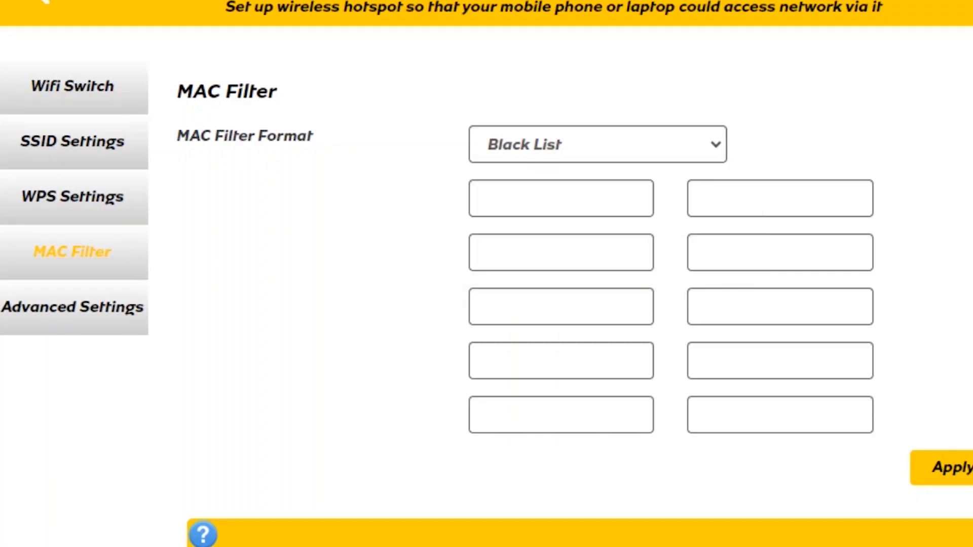
pyautogui.click(596, 144)
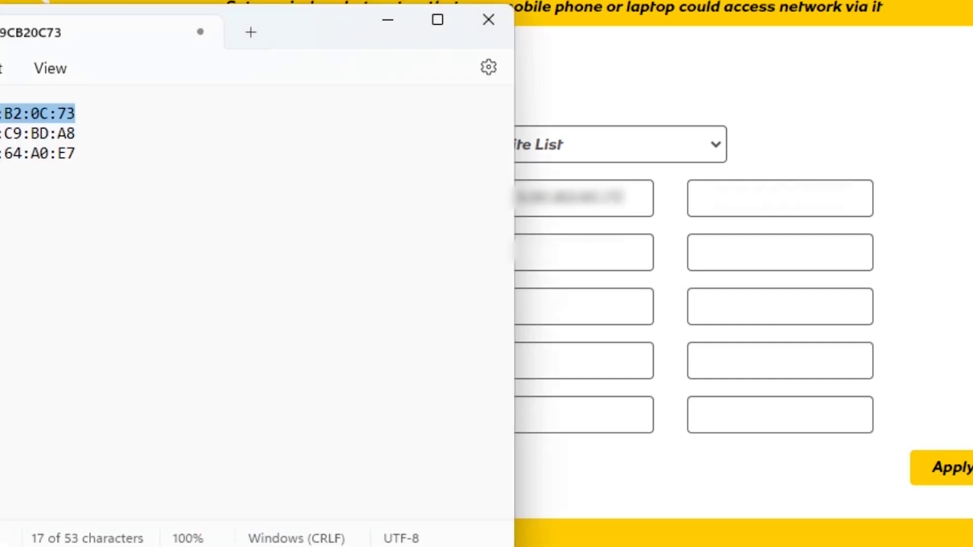
# Enter the allowed device MAC addresses from Notepad into the White List boxes.
pyautogui.click(37, 134)
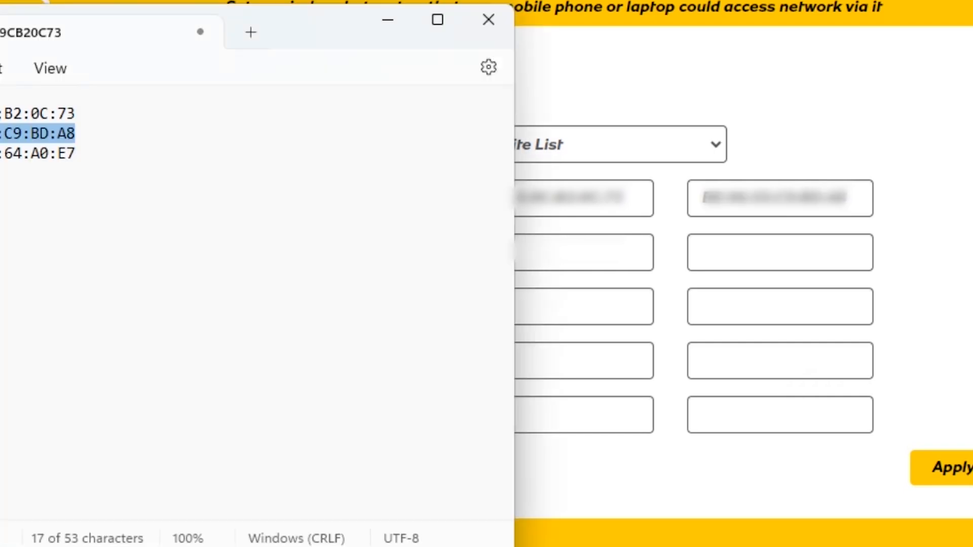
pyautogui.click(38, 153)
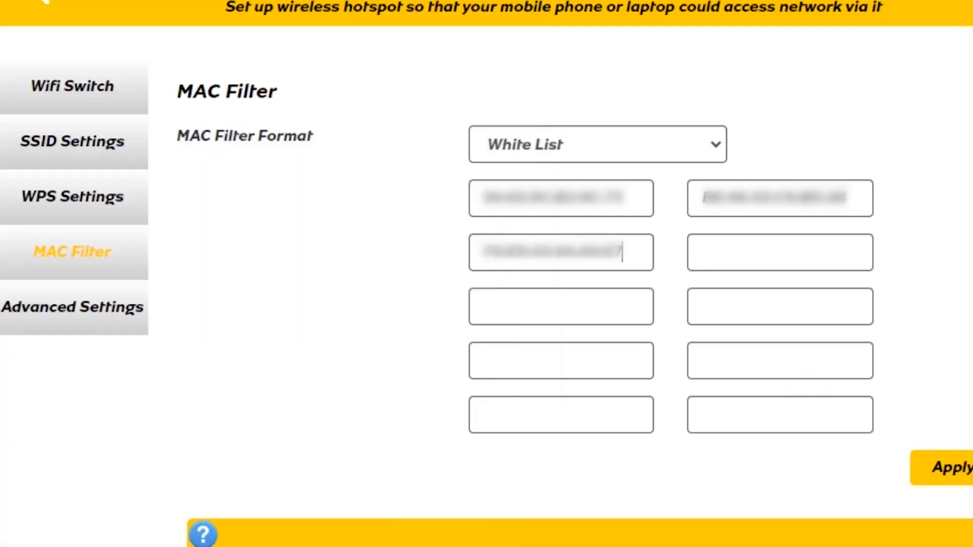
# Keep White List selected and apply the filter, getting a Success confirmation.
pyautogui.click(952, 467)
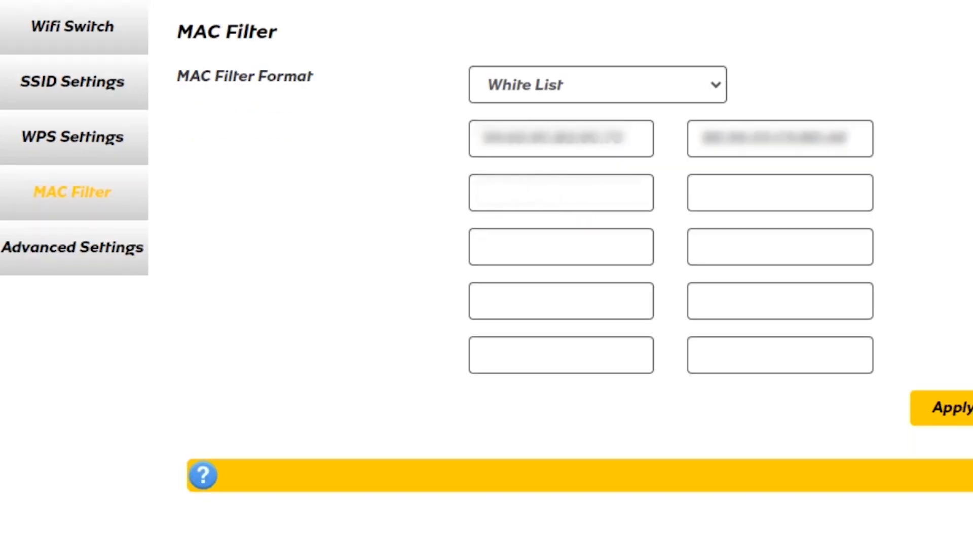
pyautogui.click(596, 84)
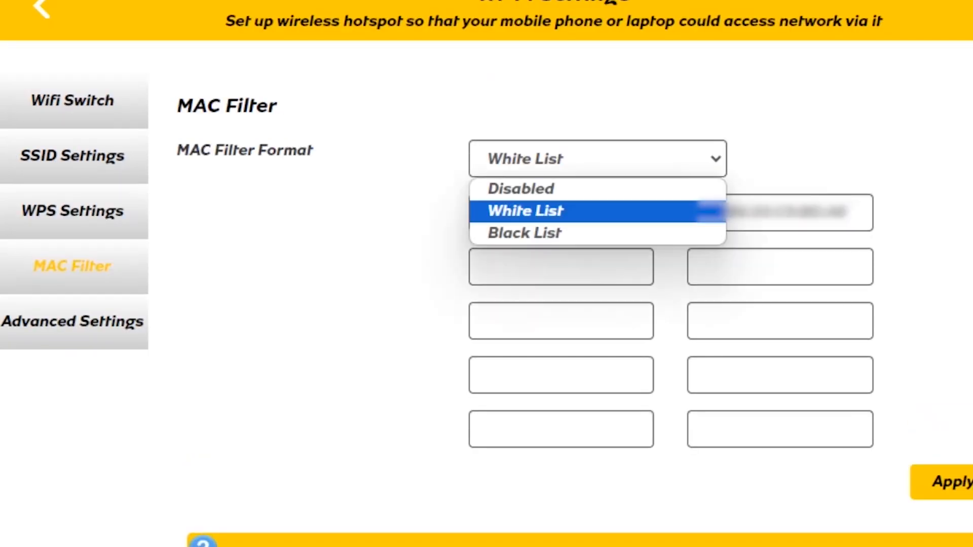
pyautogui.click(525, 211)
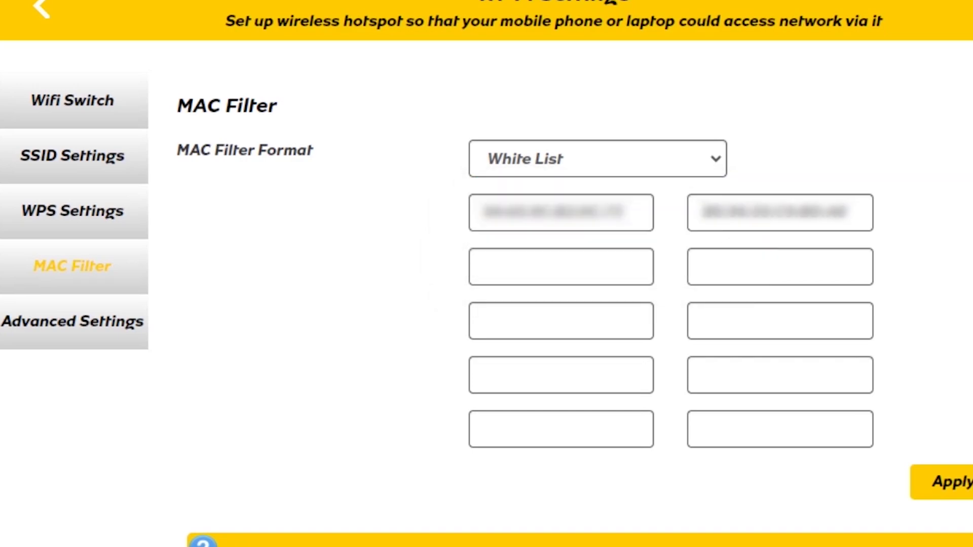
pyautogui.click(949, 483)
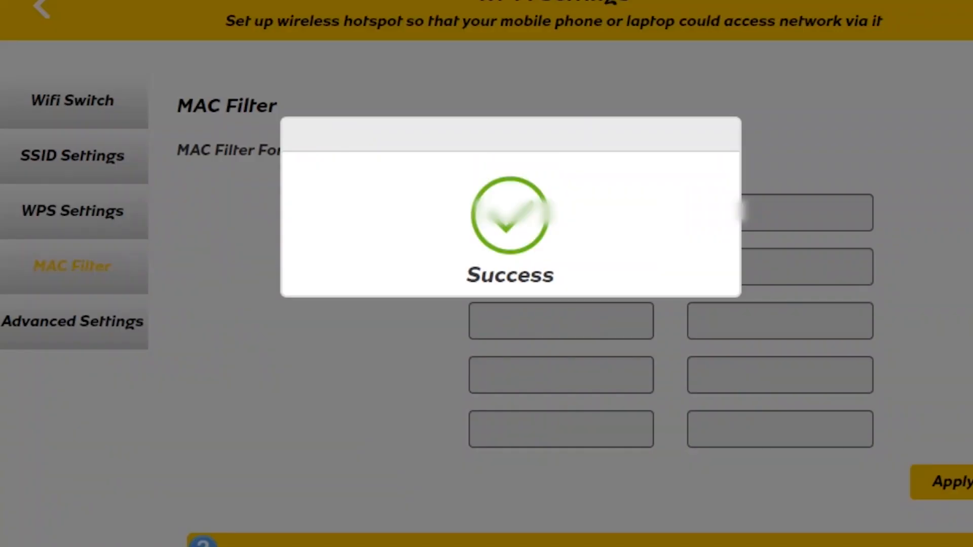